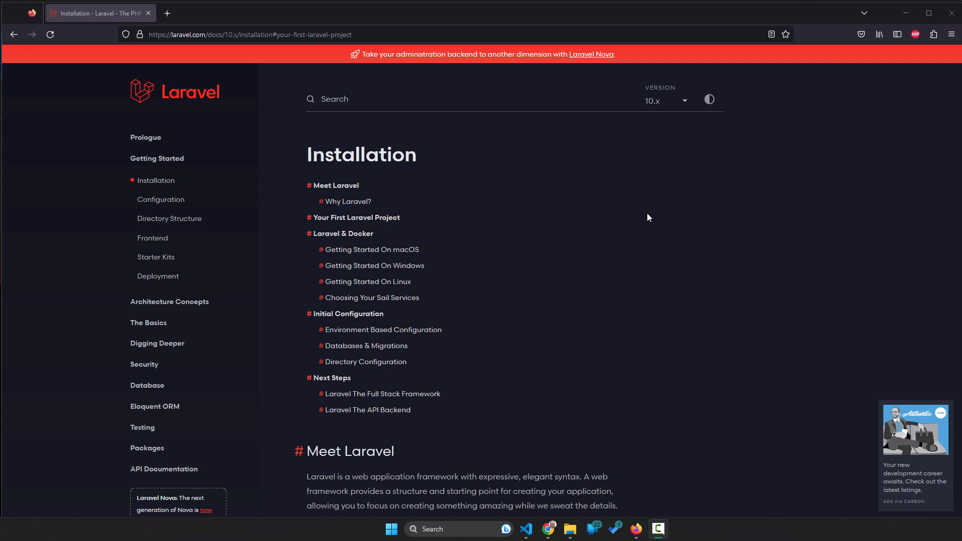
pyautogui.moveTo(440, 133)
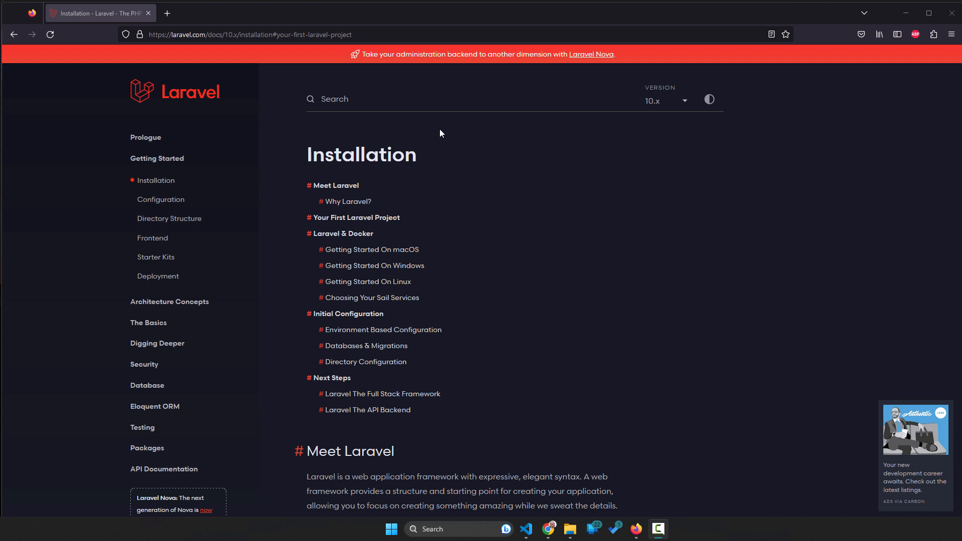
# Jump to the 'Your First Laravel Project' section of the Laravel installation docs
pyautogui.click(250, 34)
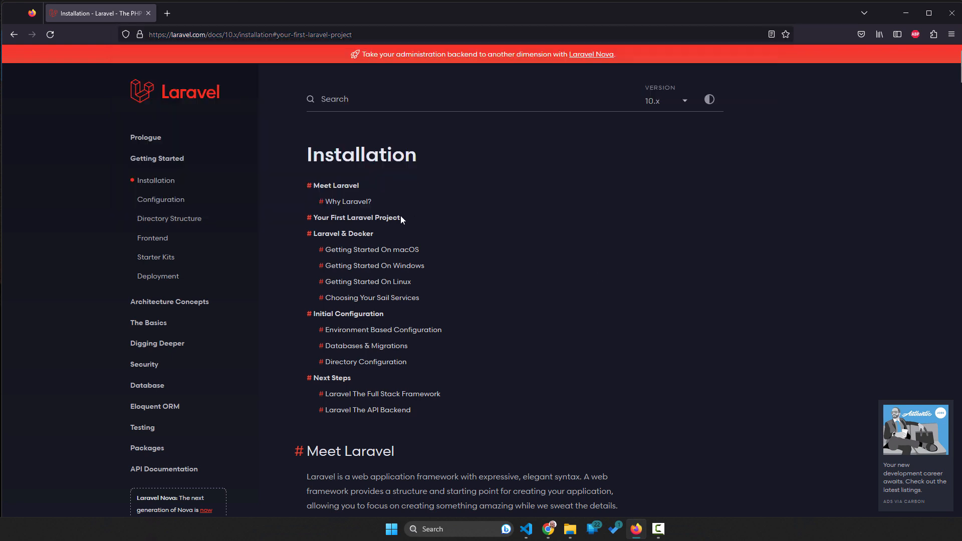
pyautogui.click(665, 100)
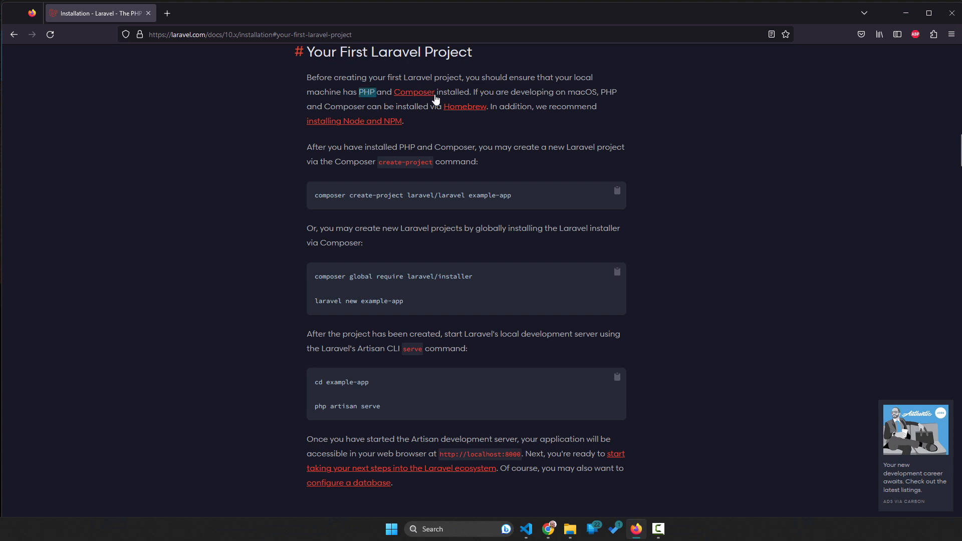
pyautogui.moveTo(457, 178)
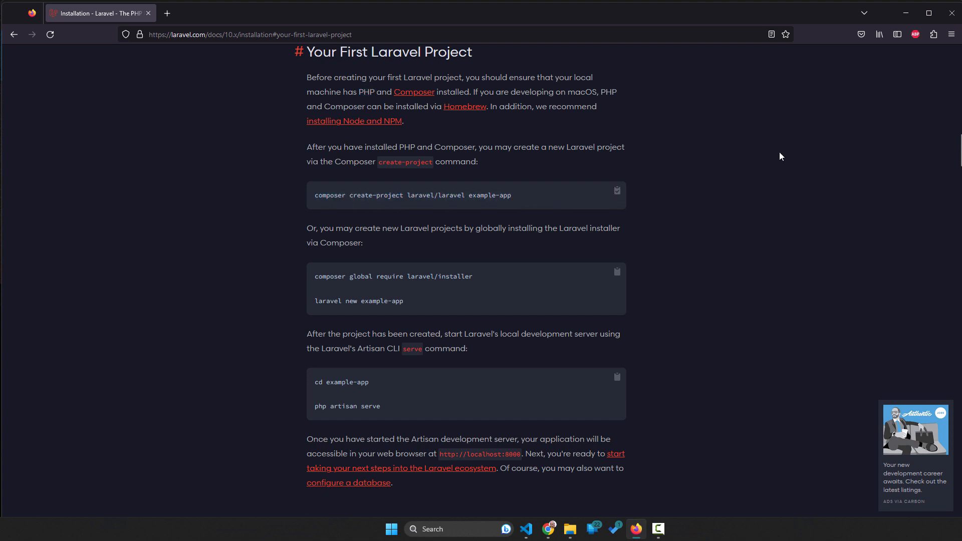
# Close the PowerShell window, leaving a Command Prompt at the user home folder
pyautogui.click(525, 528)
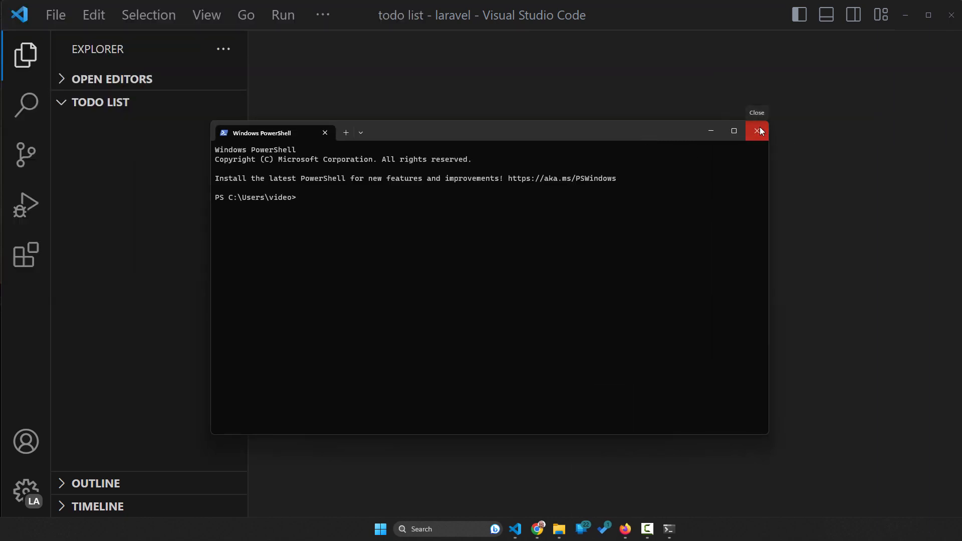
pyautogui.click(757, 131)
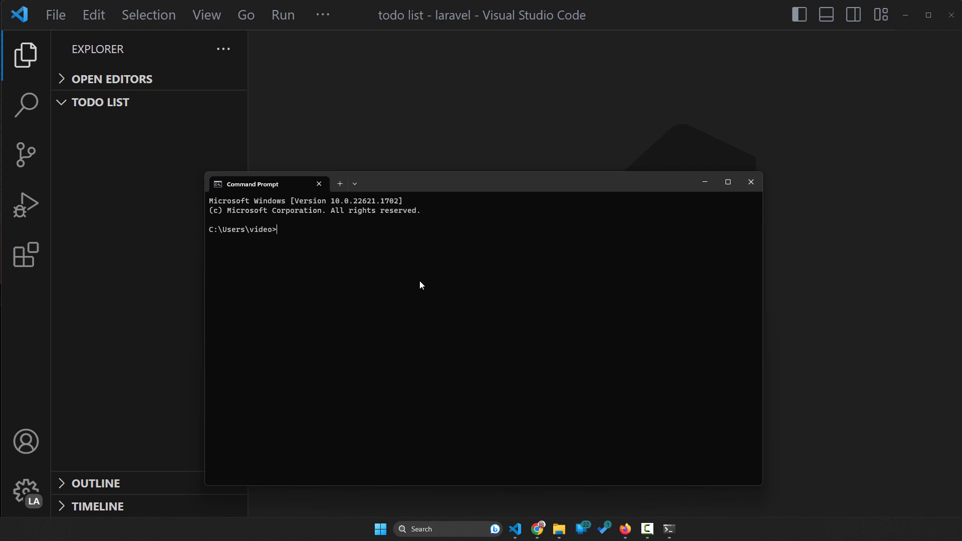
pyautogui.moveTo(299, 231)
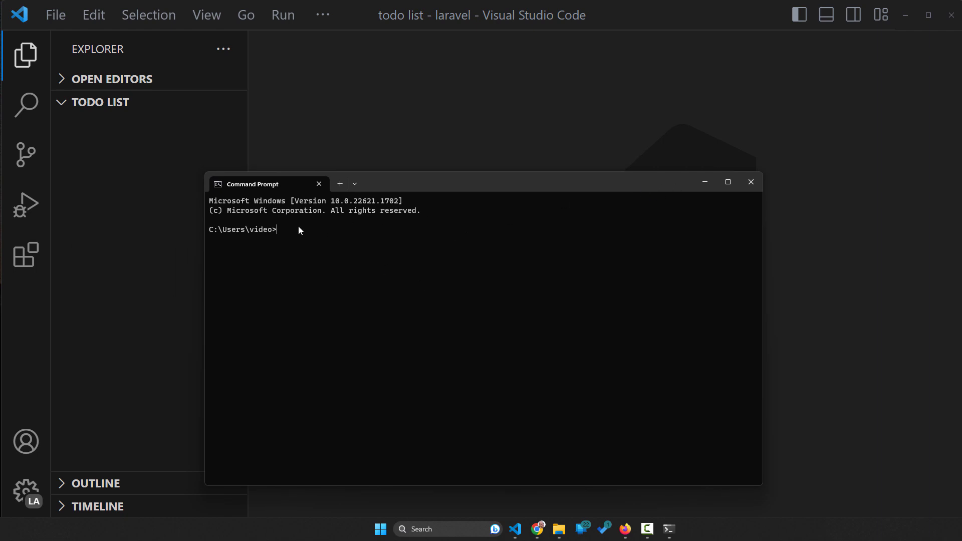
pyautogui.moveTo(228, 232)
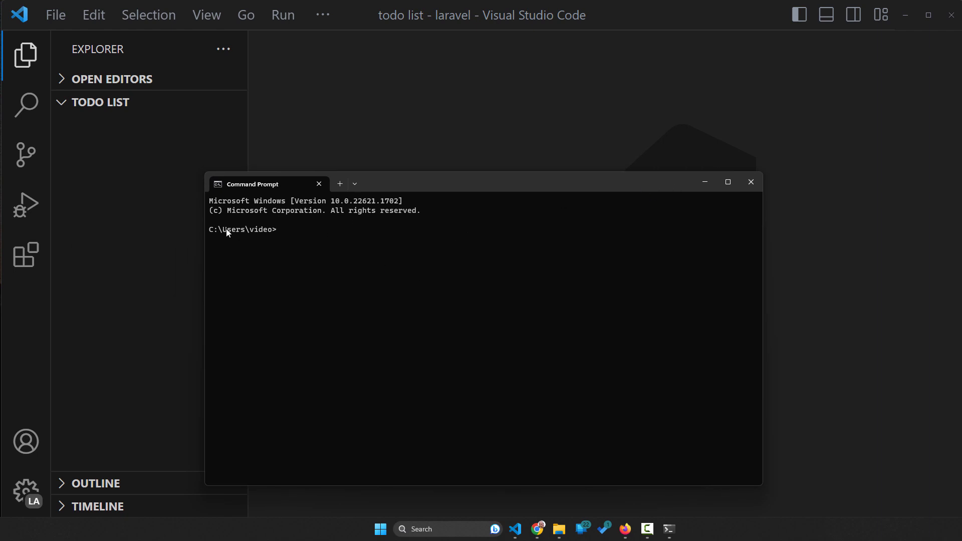
pyautogui.moveTo(164, 209)
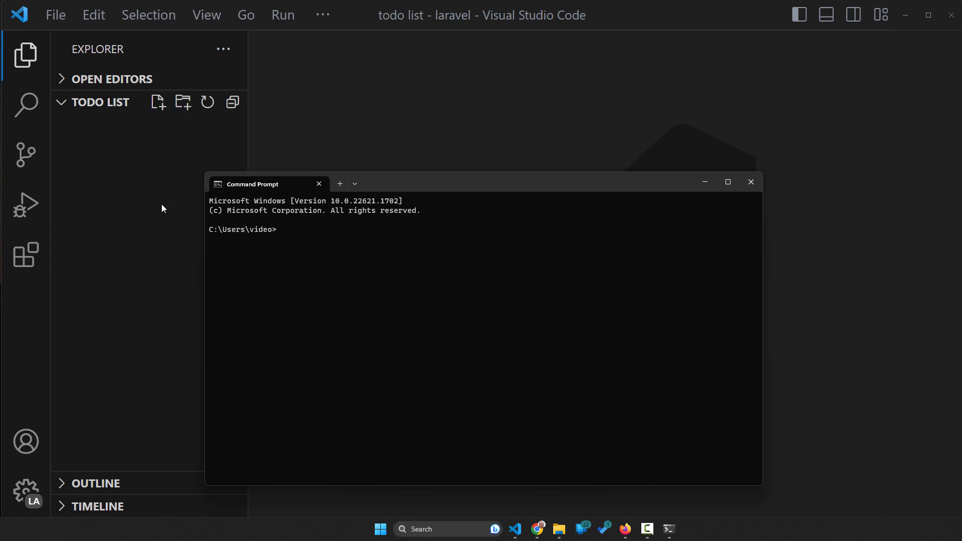
pyautogui.moveTo(808, 240)
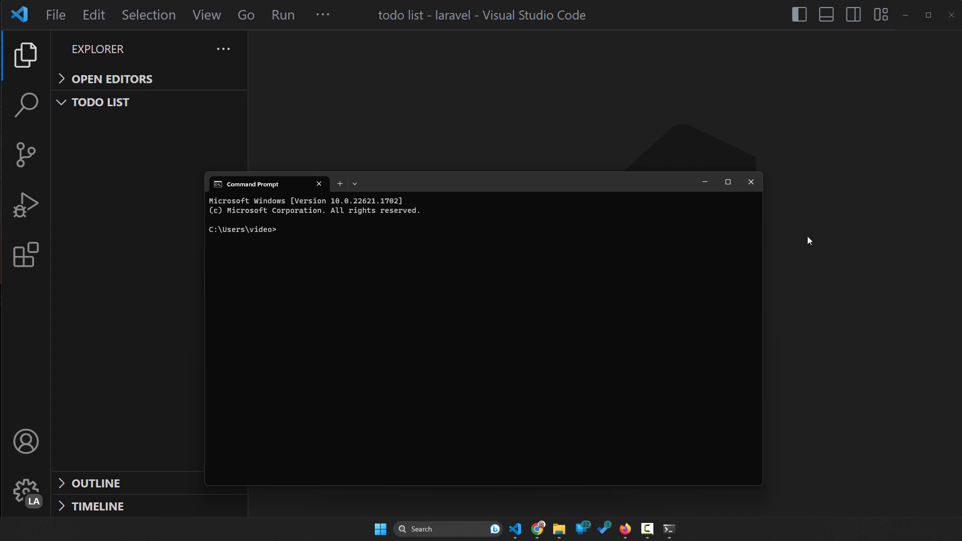
# Start a new integrated PowerShell terminal in VS Code at the todo list folder
pyautogui.click(749, 181)
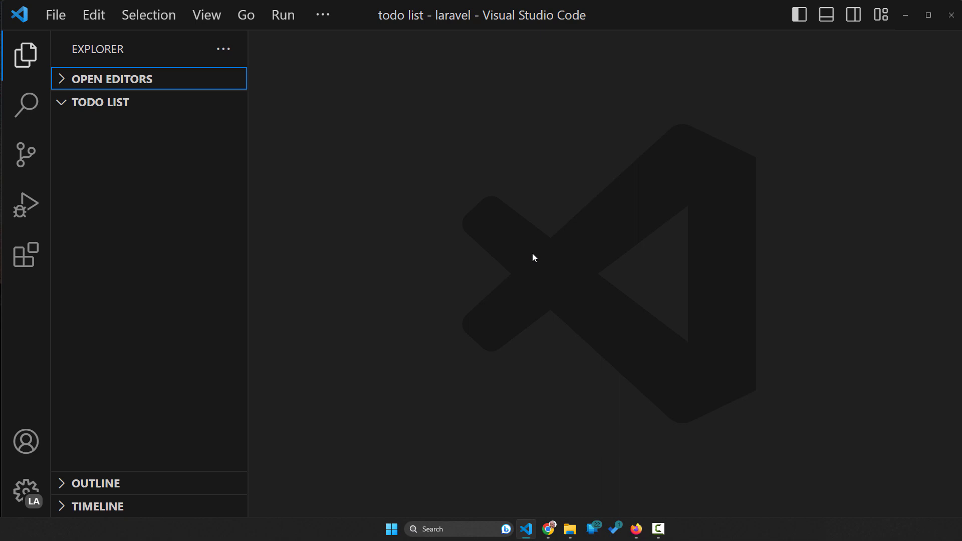
pyautogui.moveTo(483, 244)
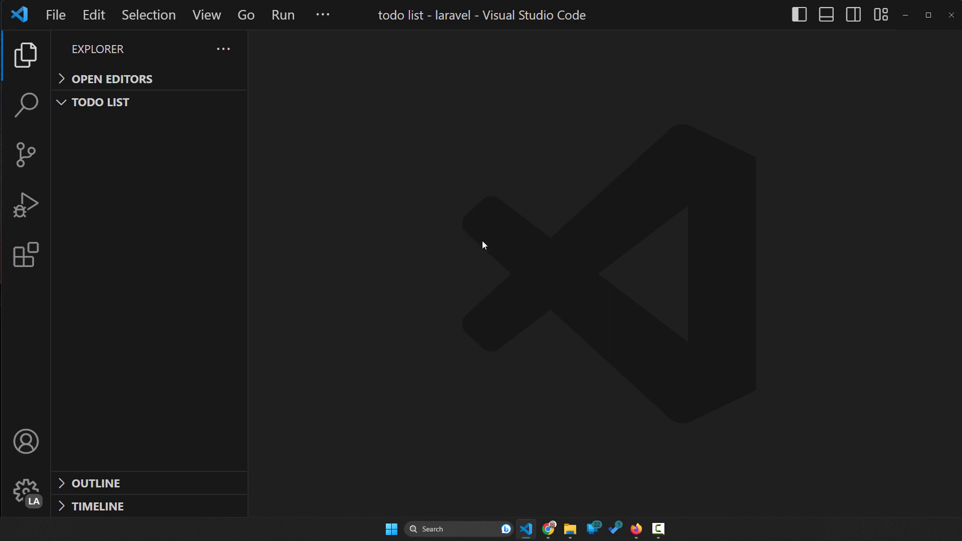
pyautogui.moveTo(386, 143)
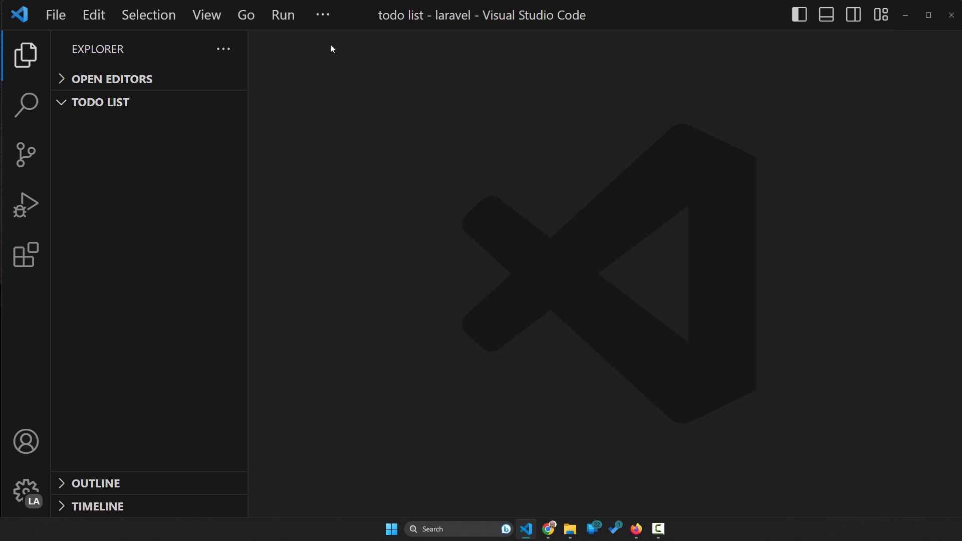
pyautogui.click(322, 15)
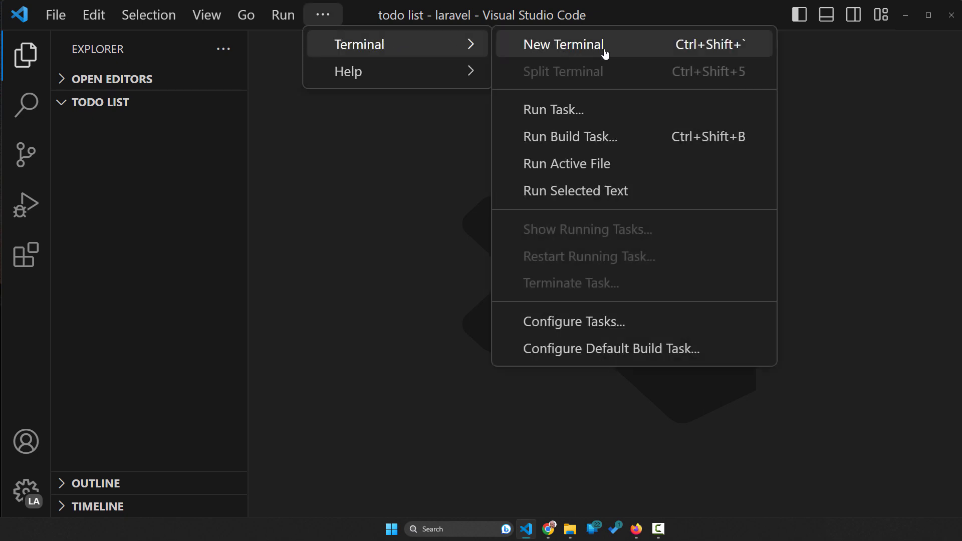
pyautogui.click(562, 44)
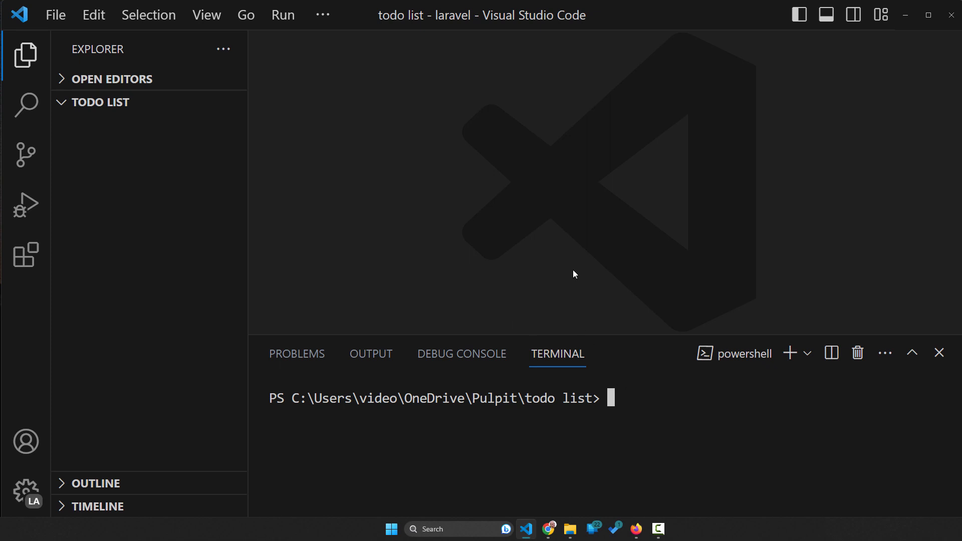
pyautogui.moveTo(568, 259)
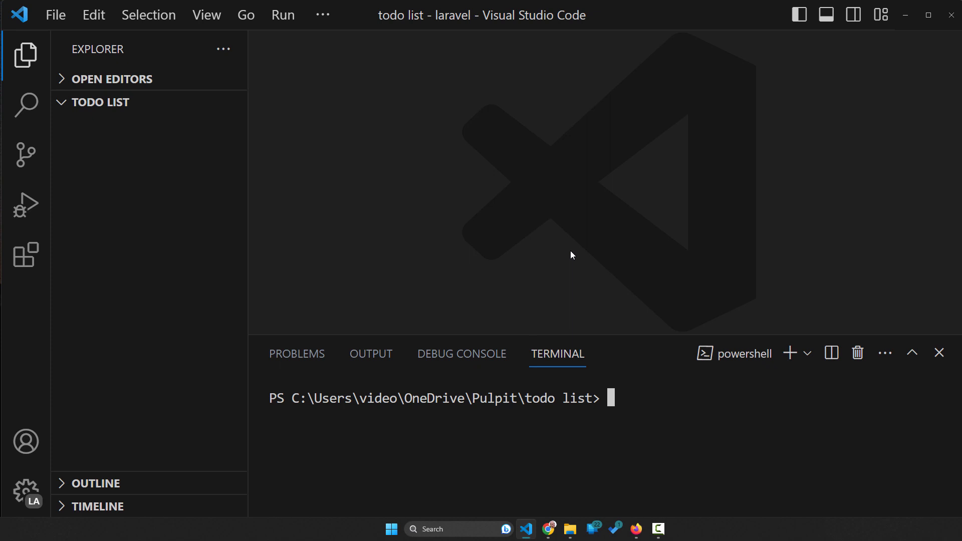
pyautogui.moveTo(608, 398)
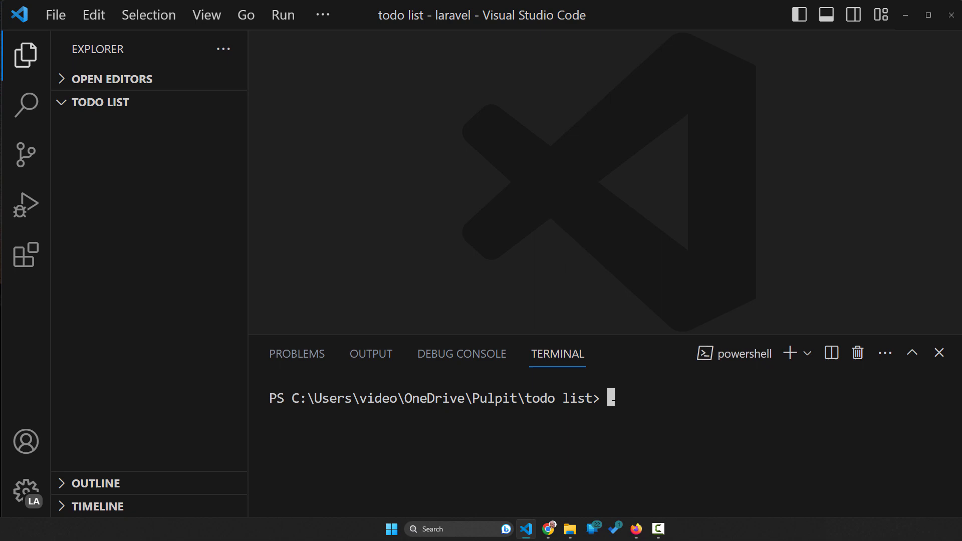
pyautogui.click(635, 529)
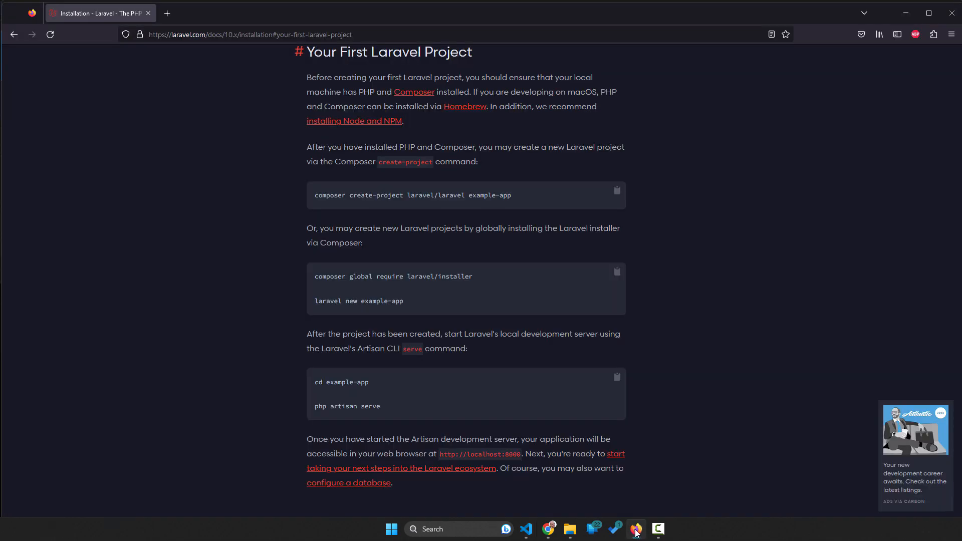
pyautogui.click(524, 529)
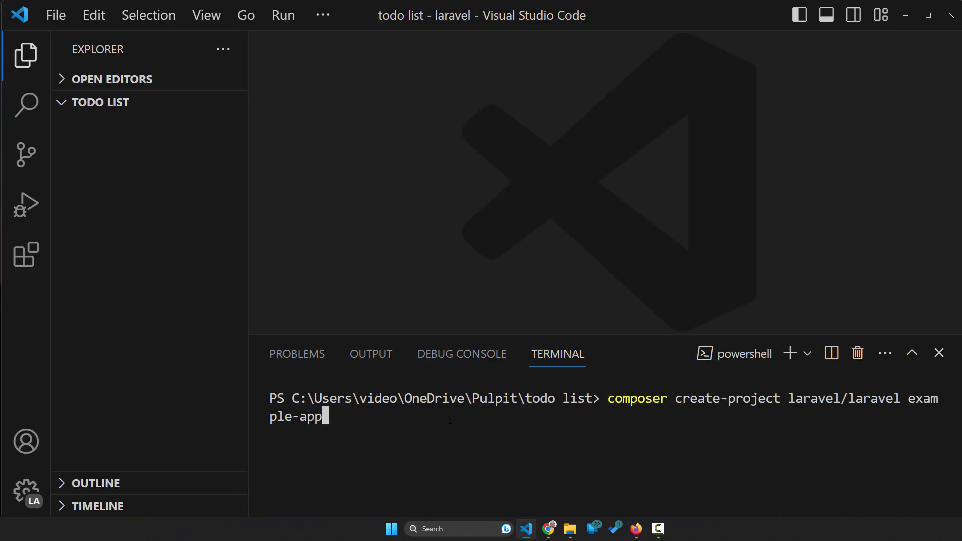
pyautogui.doubleClick(298, 416)
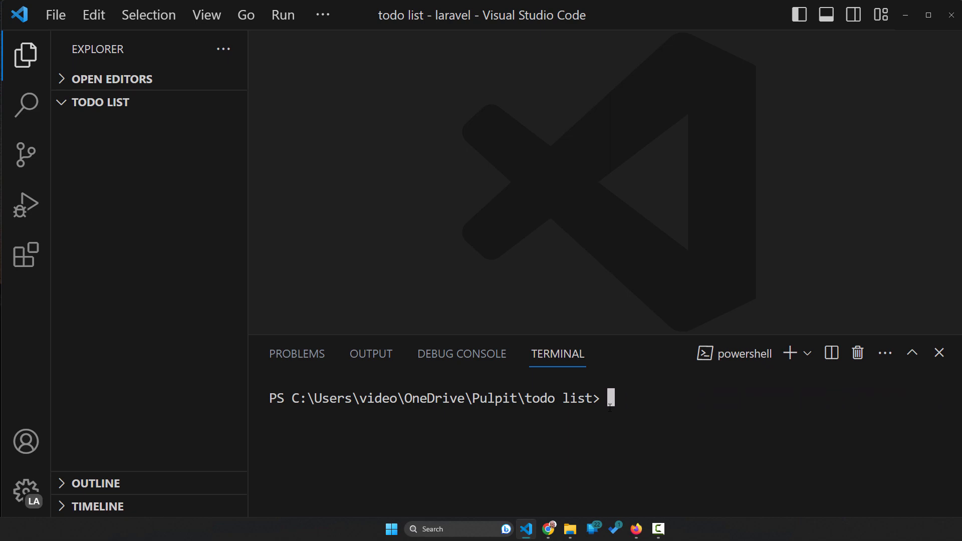
pyautogui.click(636, 528)
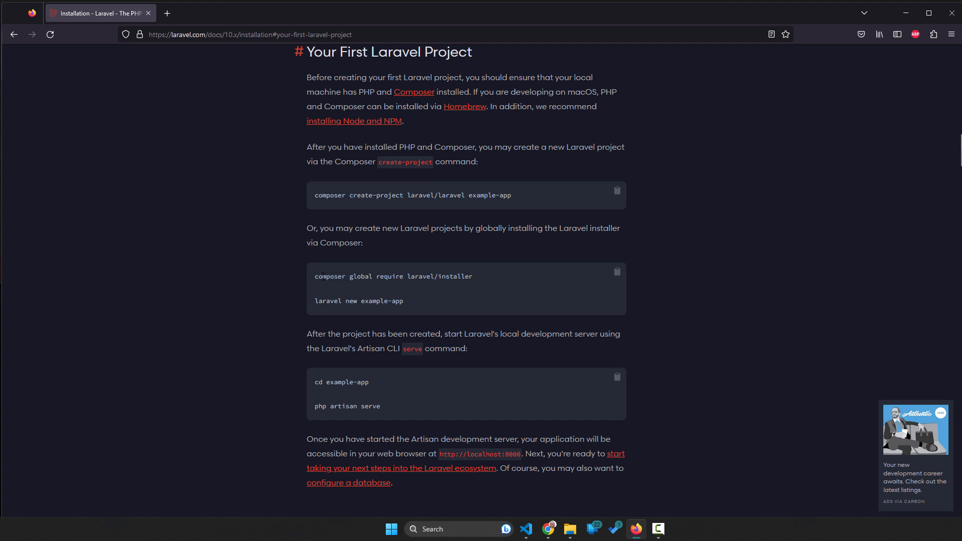
# Run 'composer global require laravel/installer' in the terminal to install the Laravel installer
pyautogui.doubleClick(399, 277)
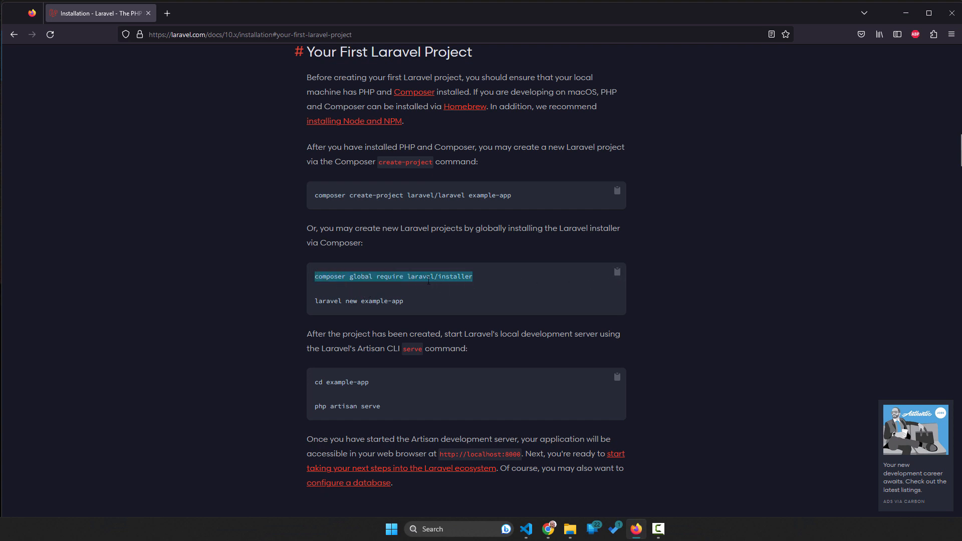
pyautogui.click(525, 528)
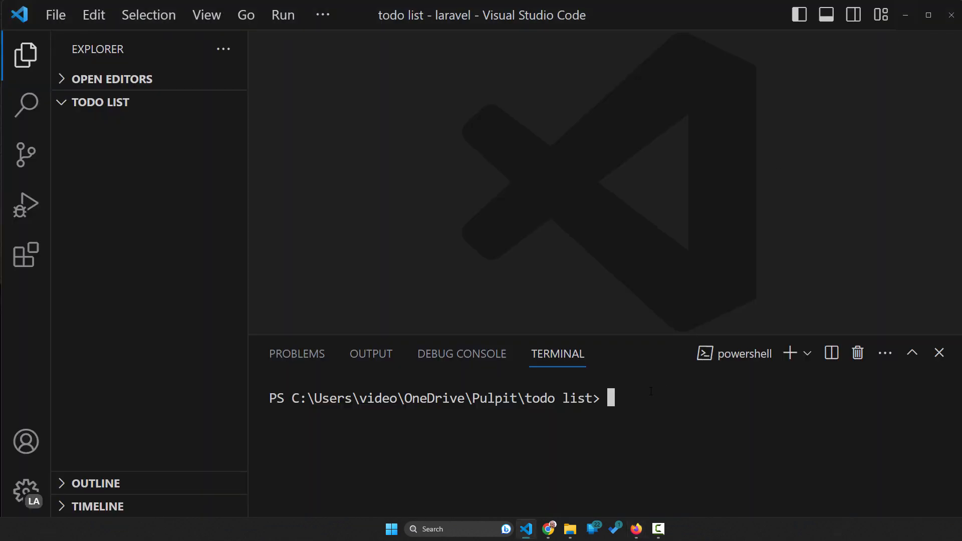
pyautogui.write('composer global require laravel/installer')
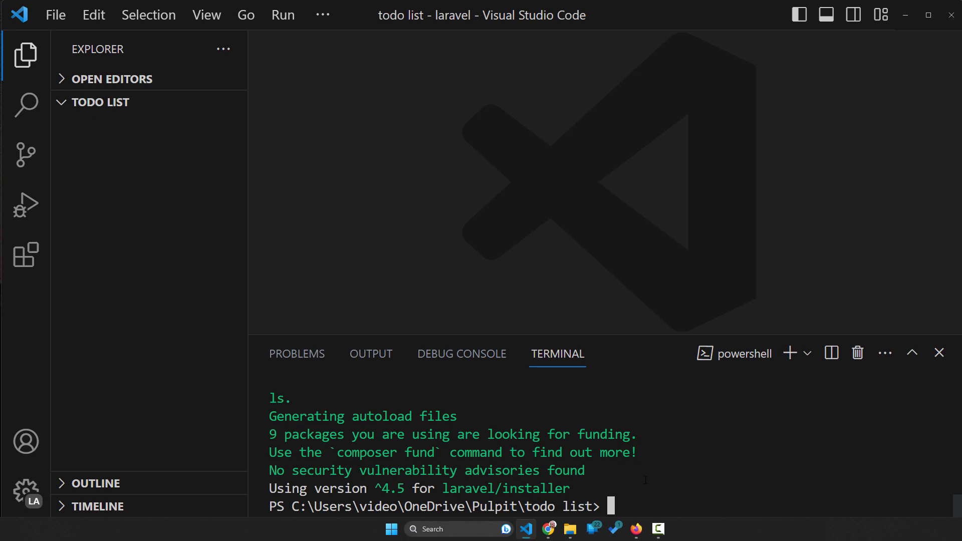
pyautogui.click(635, 529)
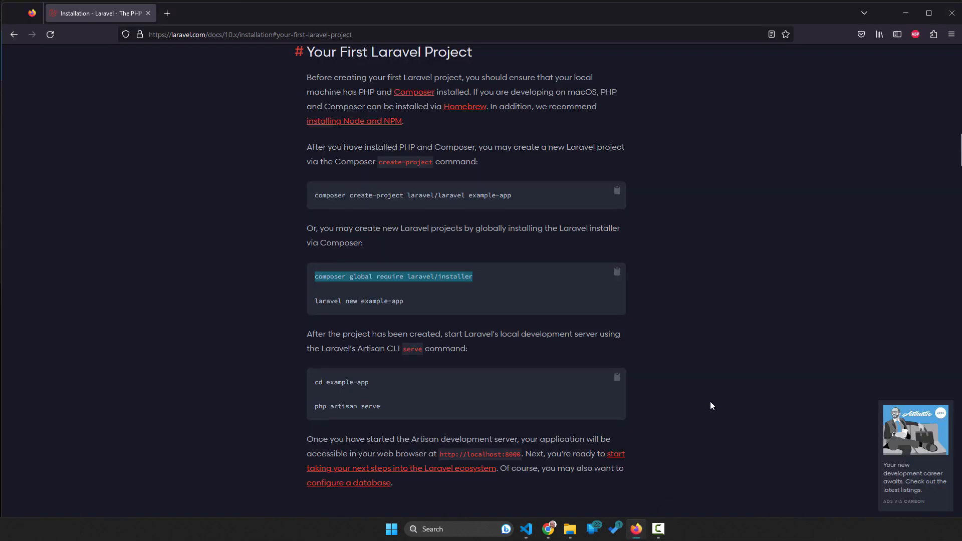
pyautogui.moveTo(413, 307)
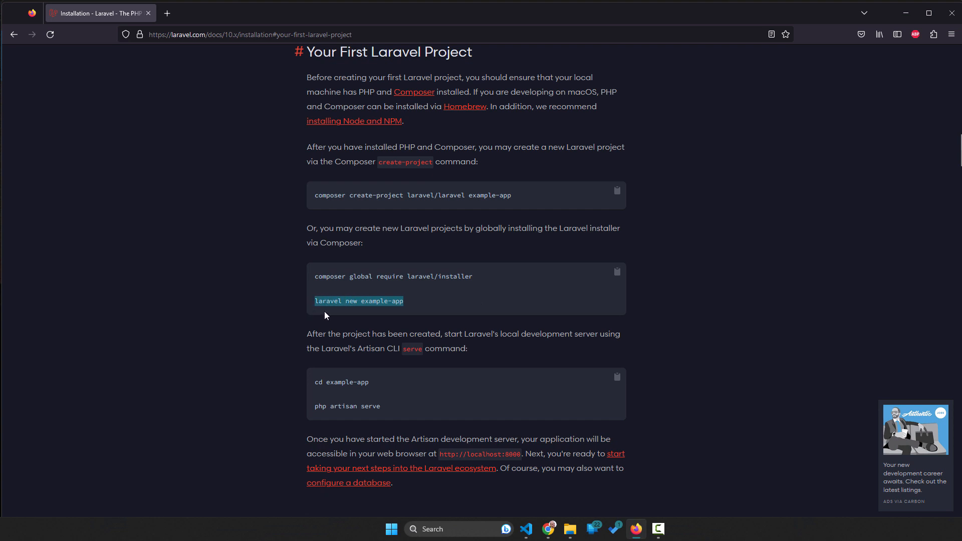
# Run 'laravel new todoapp' to create the project and reveal the new todoapp folder
pyautogui.click(526, 529)
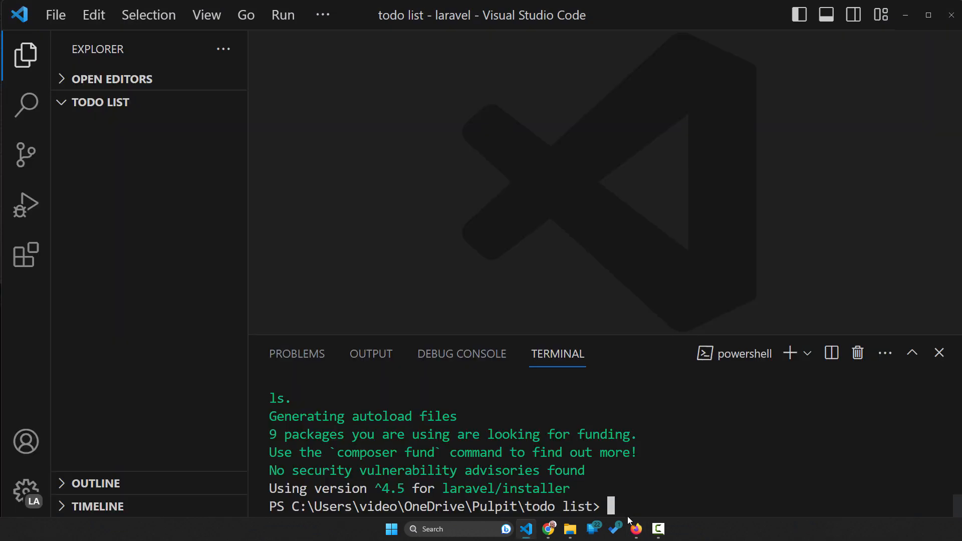
pyautogui.write('laravel new example-app')
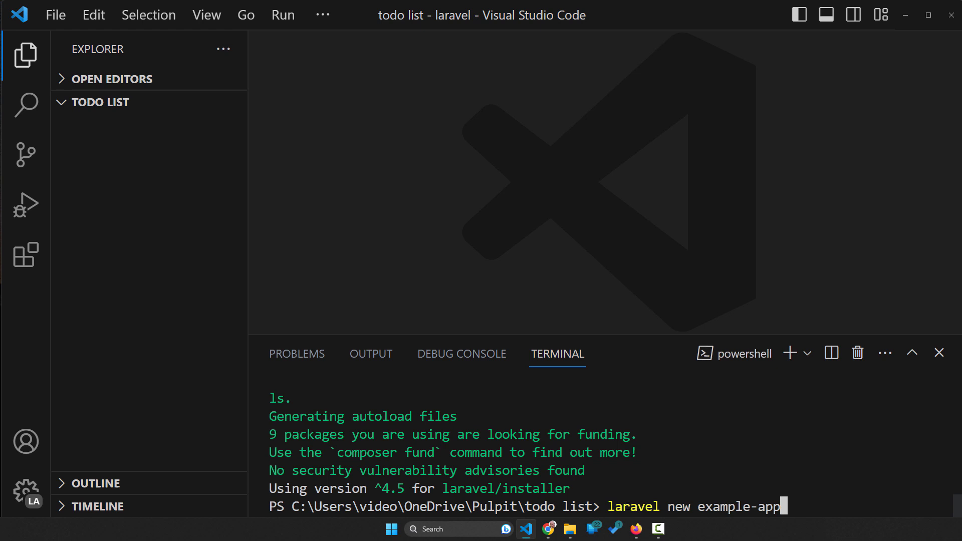
pyautogui.moveTo(131, 142)
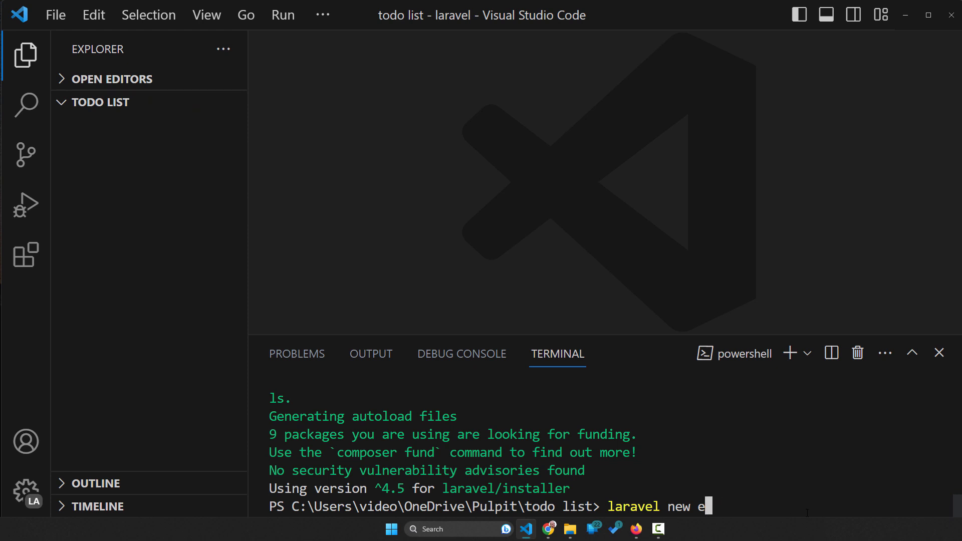
pyautogui.write('odoapp')
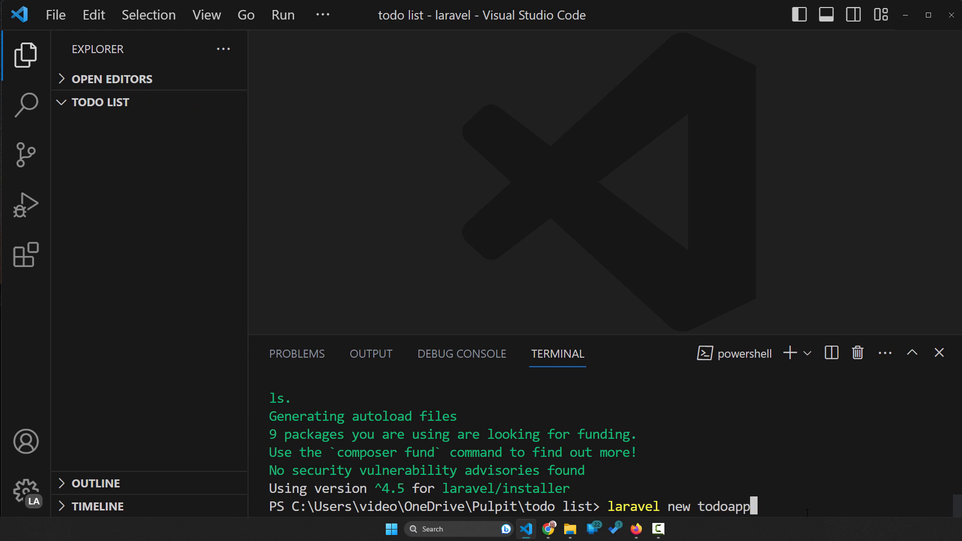
pyautogui.press('Return')
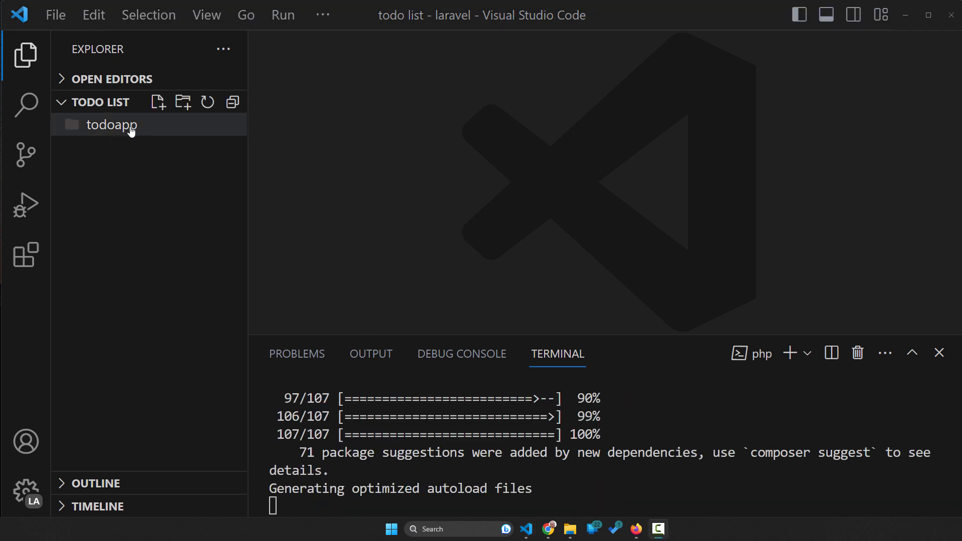
pyautogui.click(113, 124)
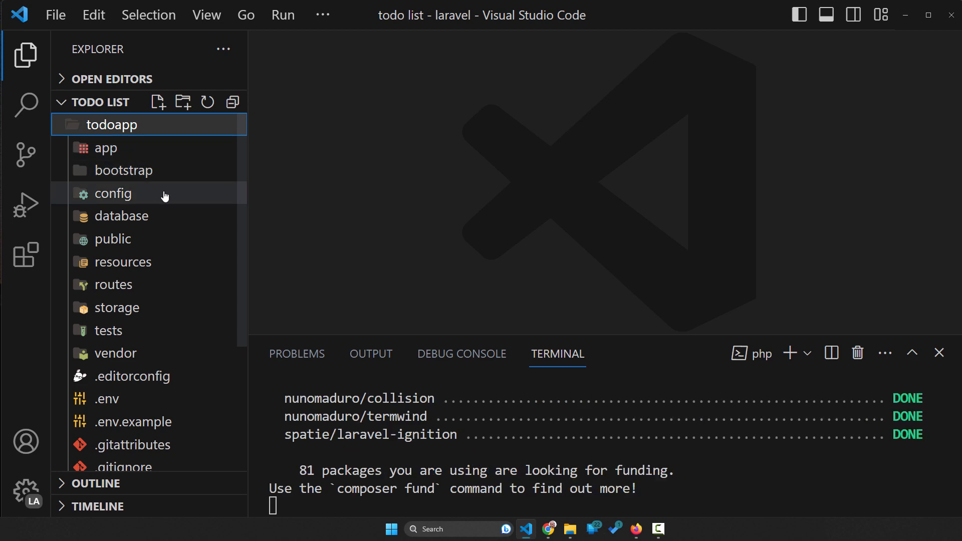
pyautogui.scroll(-3)
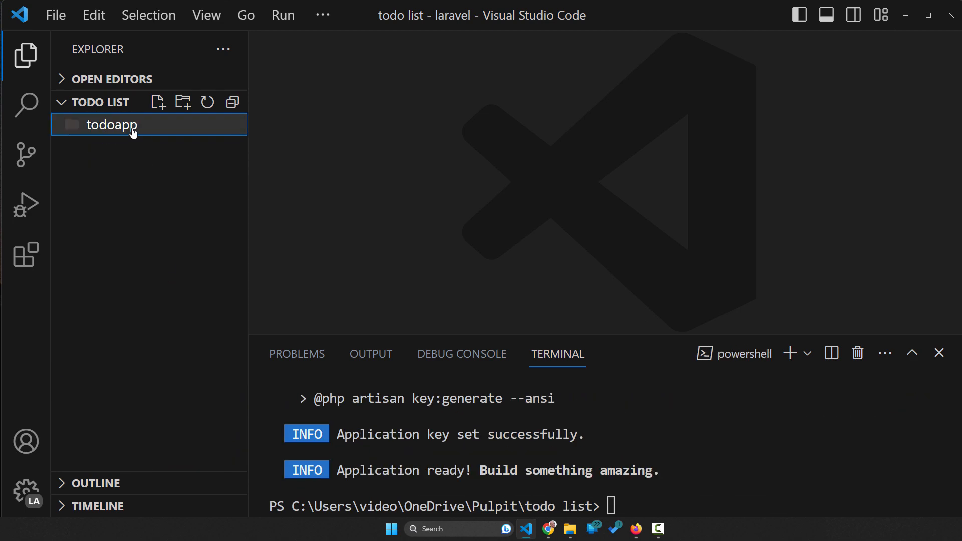
# Expand the todoapp folder and scroll through app, routes, vendor, .env, composer.json and the other files
pyautogui.click(111, 124)
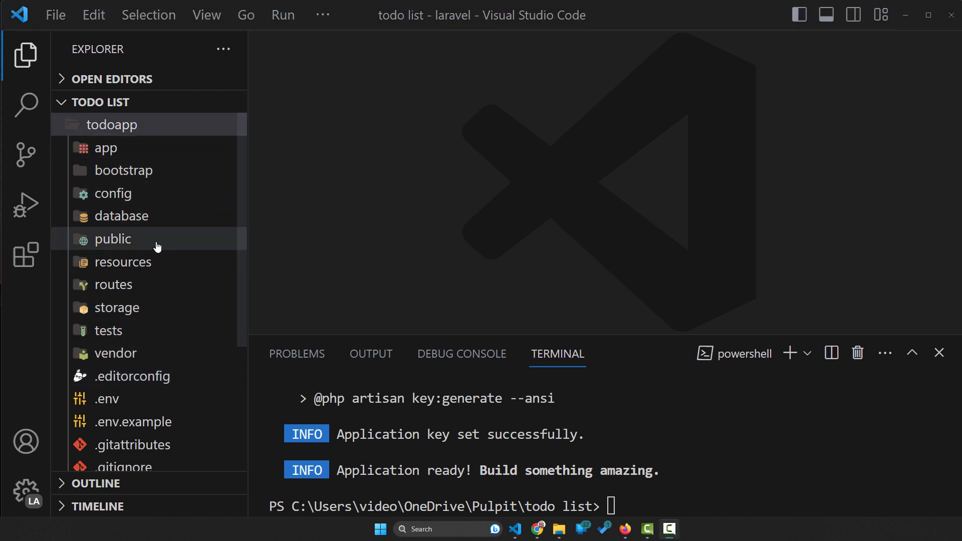
pyautogui.scroll(-3)
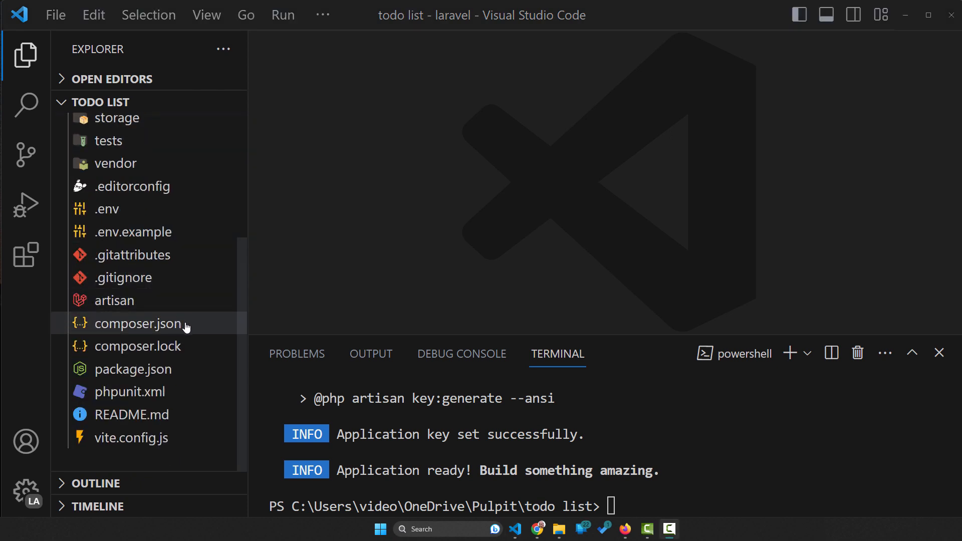
pyautogui.moveTo(164, 346)
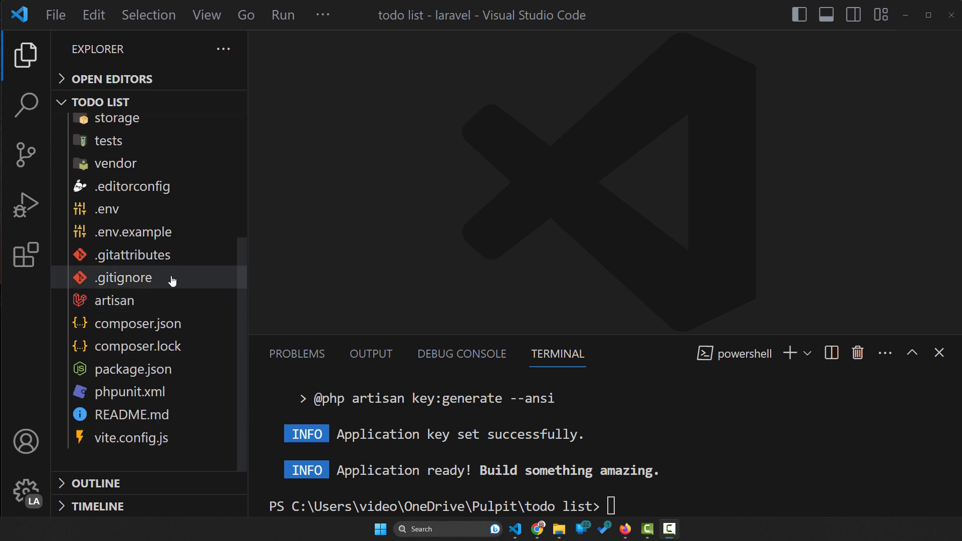
pyautogui.scroll(3)
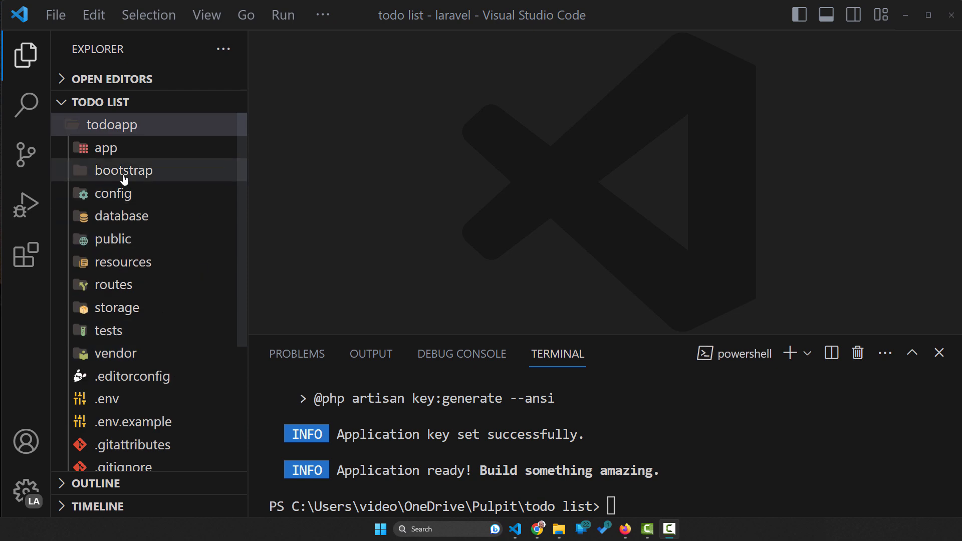
pyautogui.moveTo(141, 284)
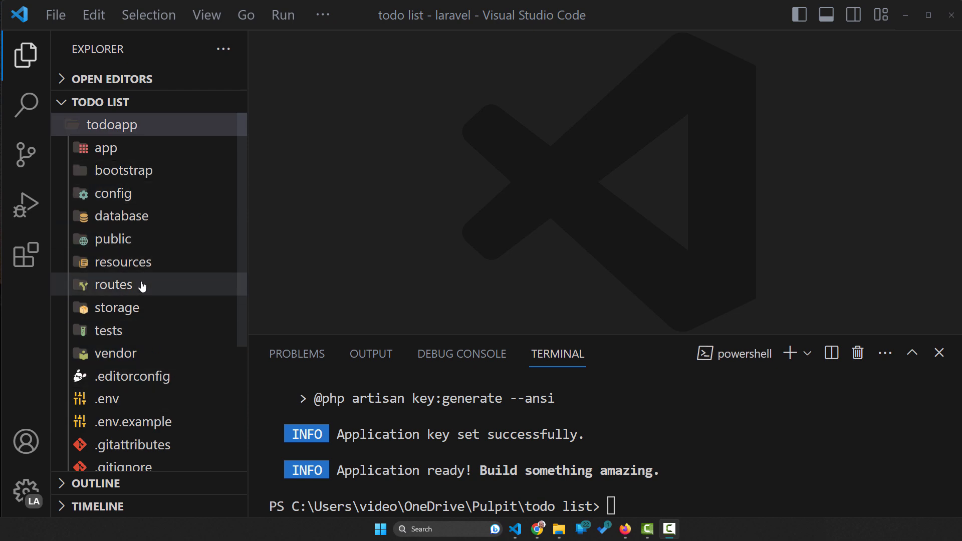
pyautogui.scroll(-3)
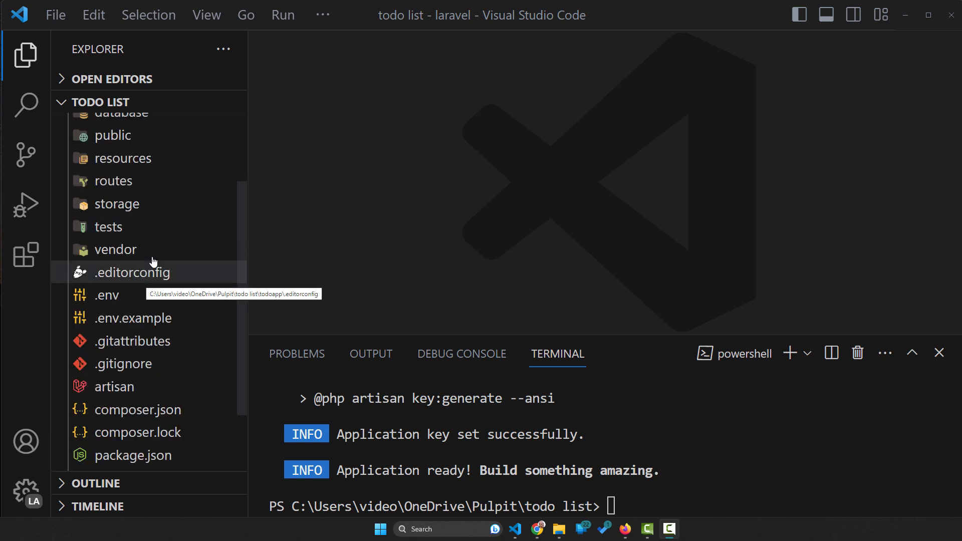
pyautogui.scroll(3)
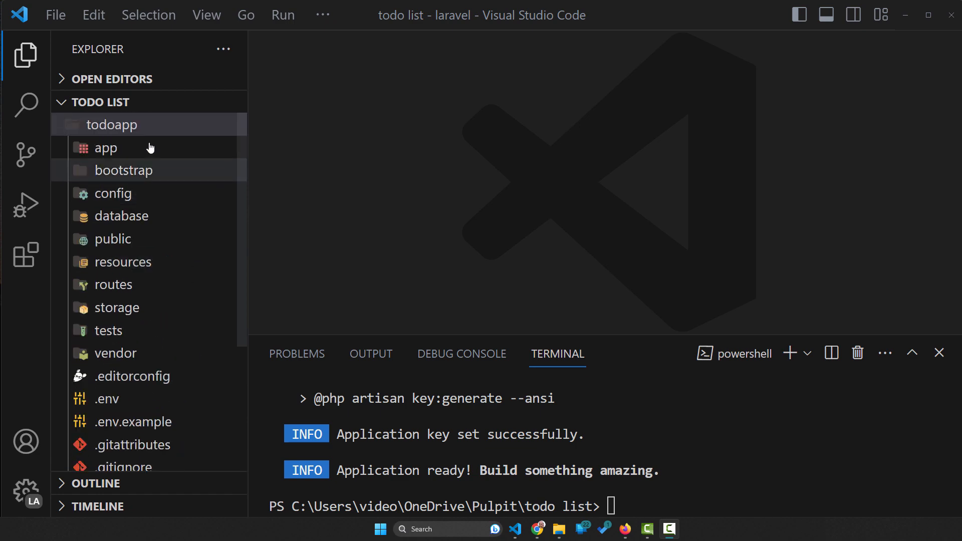
pyautogui.scroll(-3)
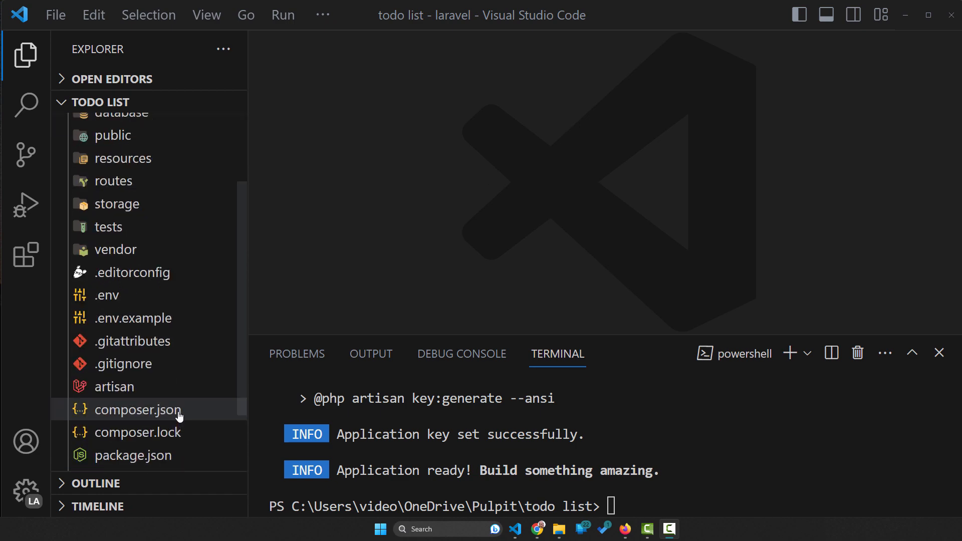
pyautogui.scroll(-3)
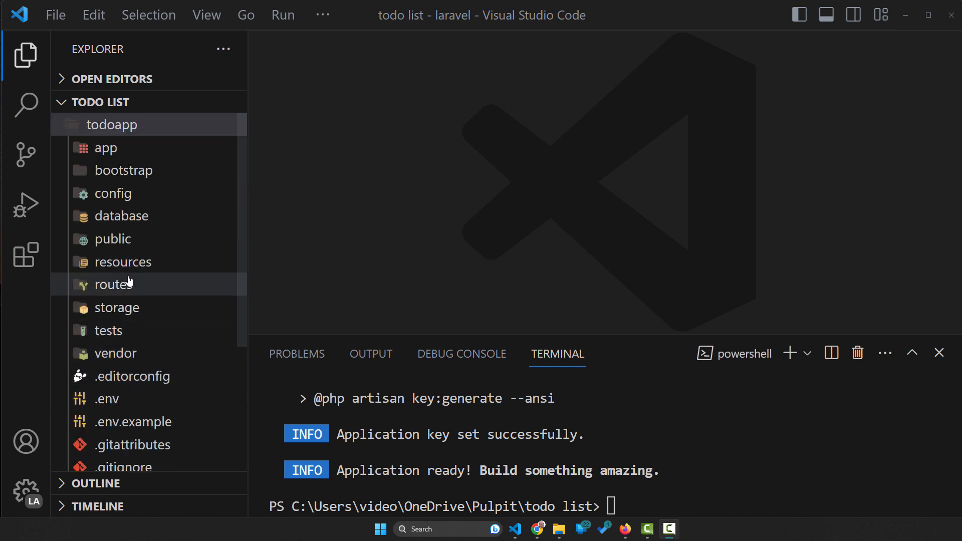
pyautogui.click(122, 215)
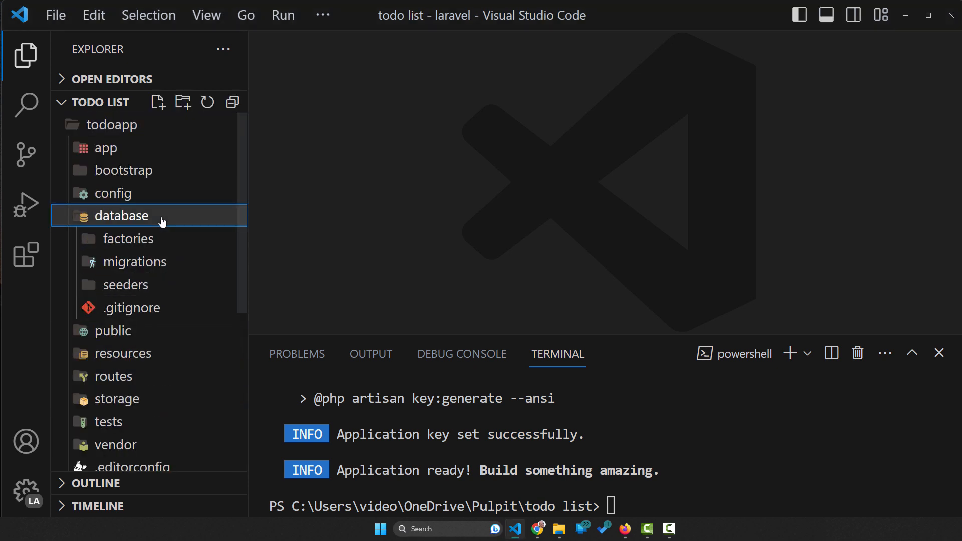
pyautogui.moveTo(159, 239)
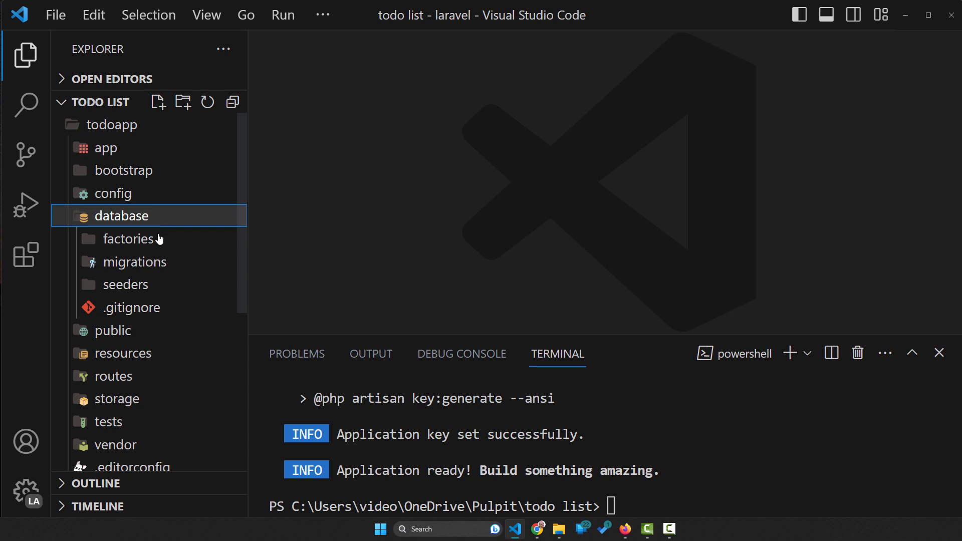
pyautogui.moveTo(147, 216)
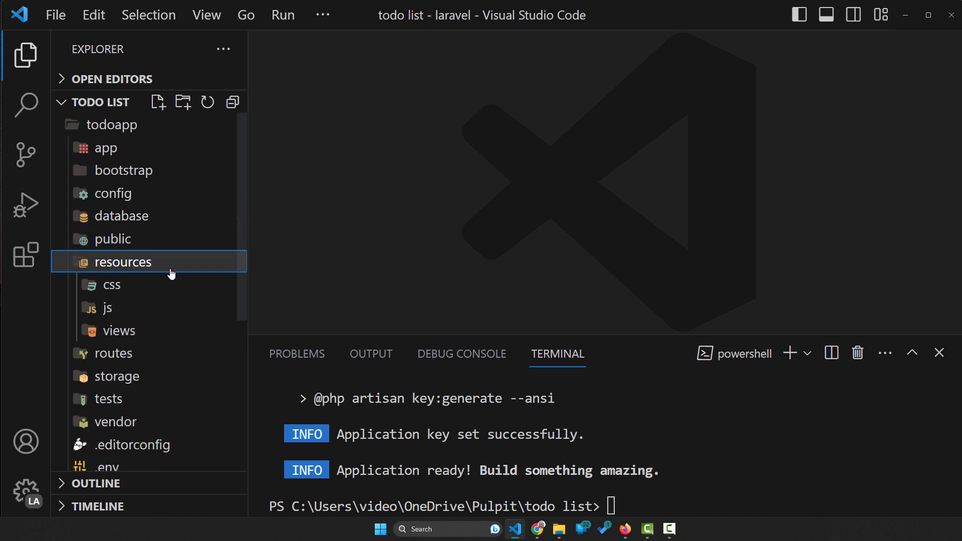
pyautogui.moveTo(118, 330)
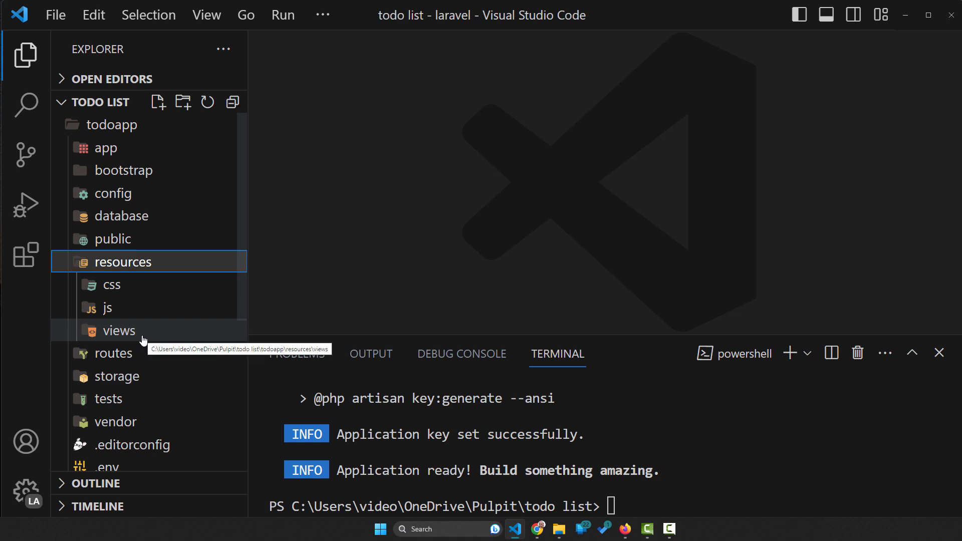
pyautogui.click(118, 330)
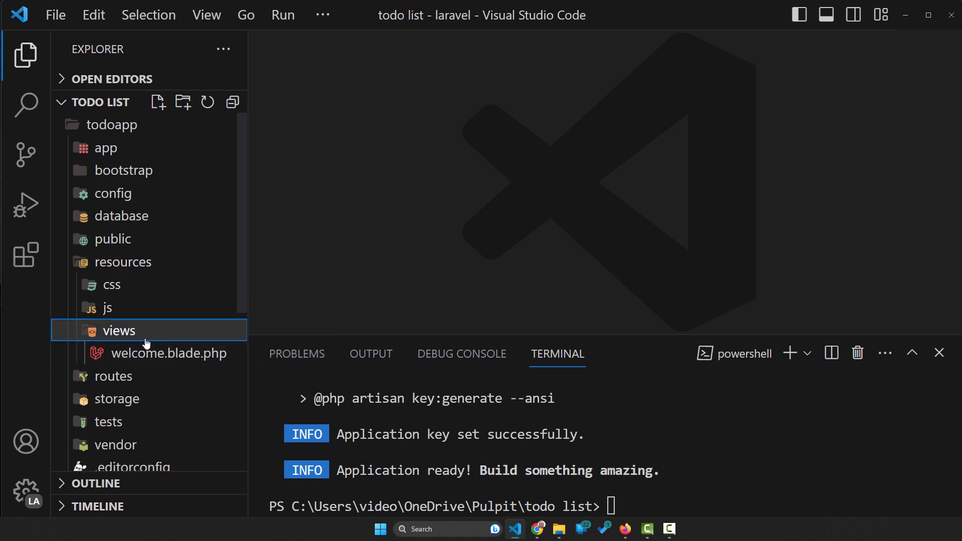
pyautogui.click(114, 352)
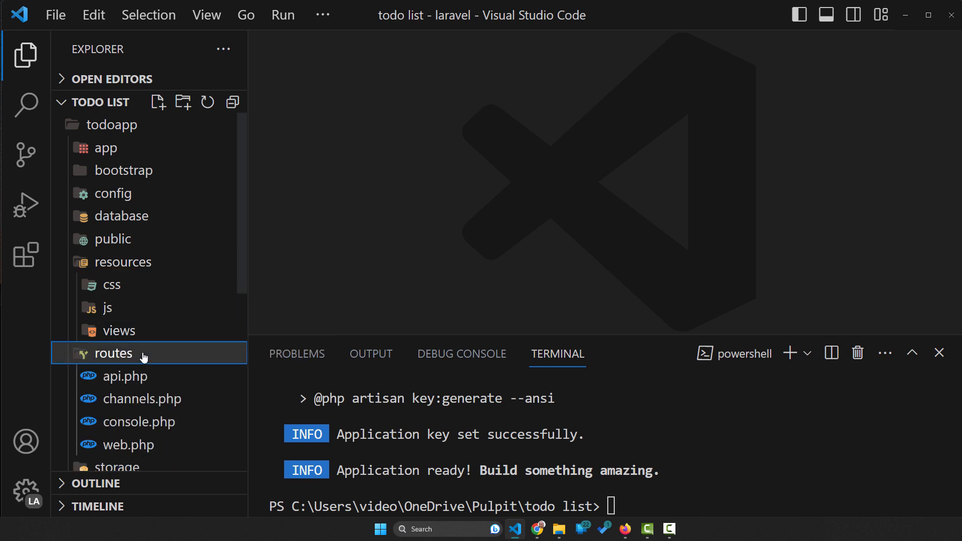
pyautogui.scroll(-3)
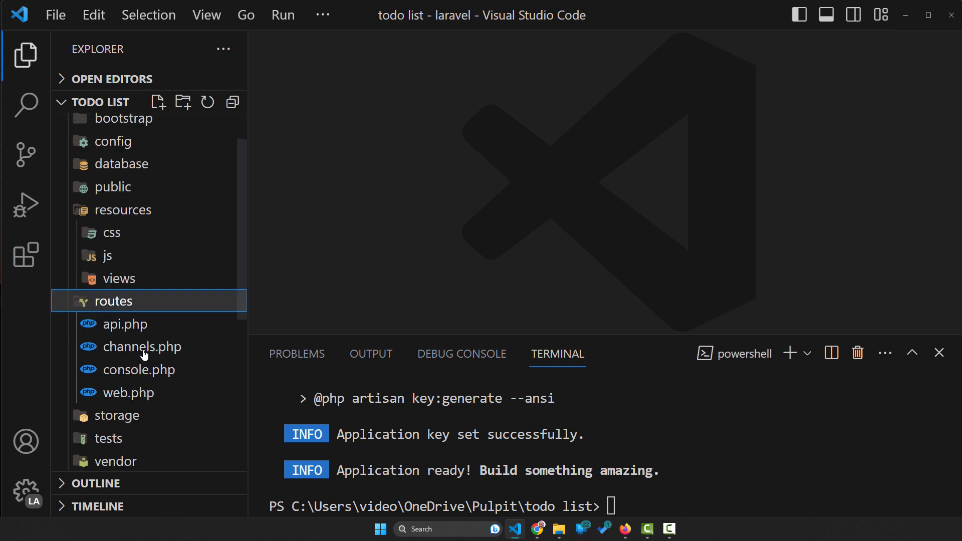
pyautogui.moveTo(172, 310)
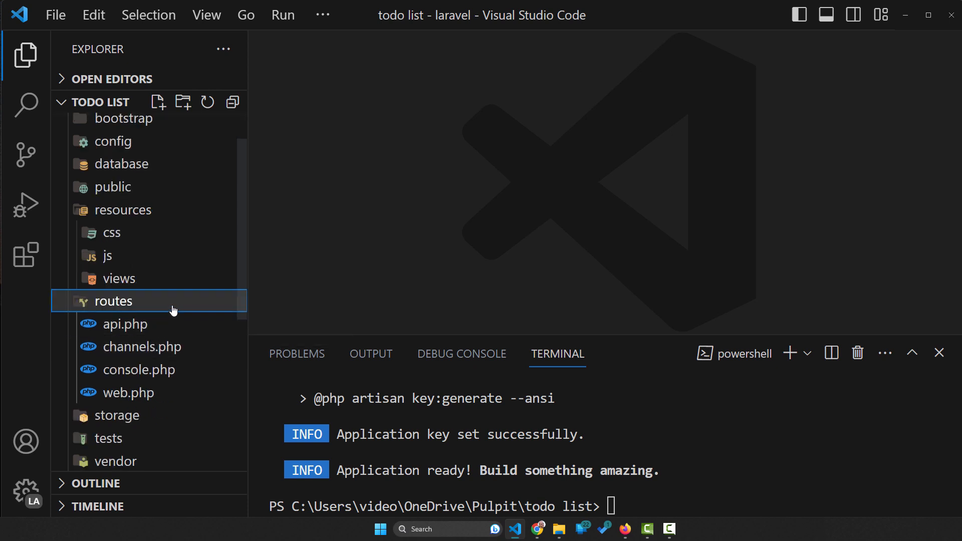
pyautogui.moveTo(163, 324)
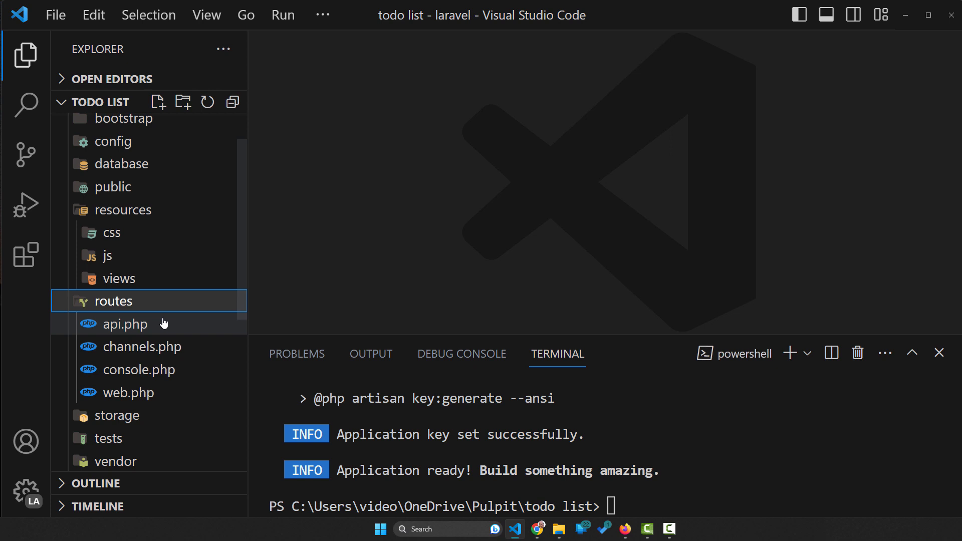
pyautogui.moveTo(164, 311)
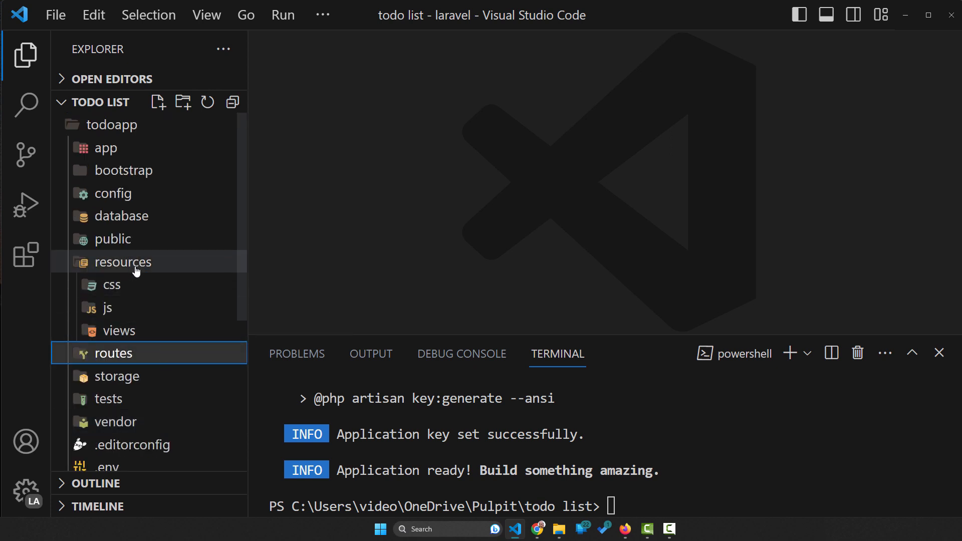
pyautogui.click(122, 261)
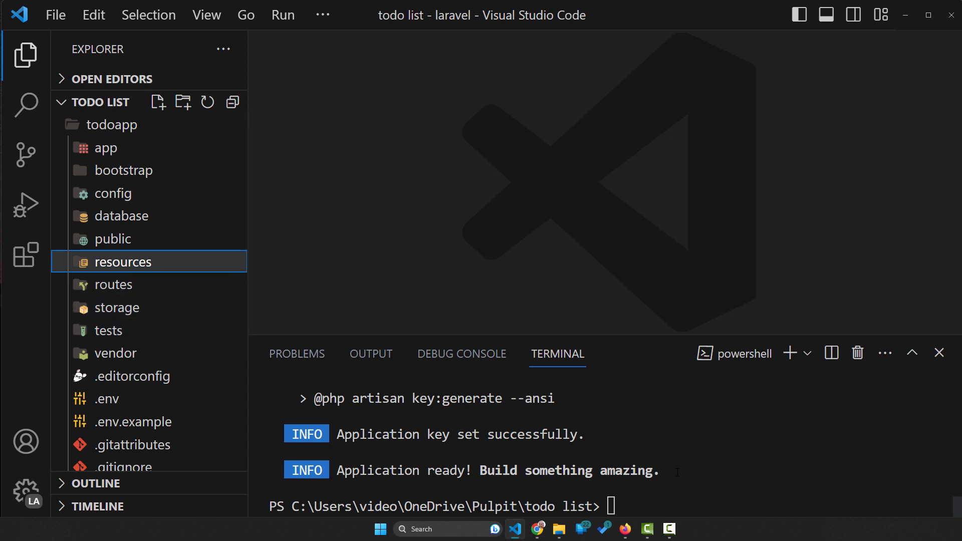
# Scroll through the remaining todoapp files such as artisan, composer.json, package.json and vite.config.js
pyautogui.scroll(-3)
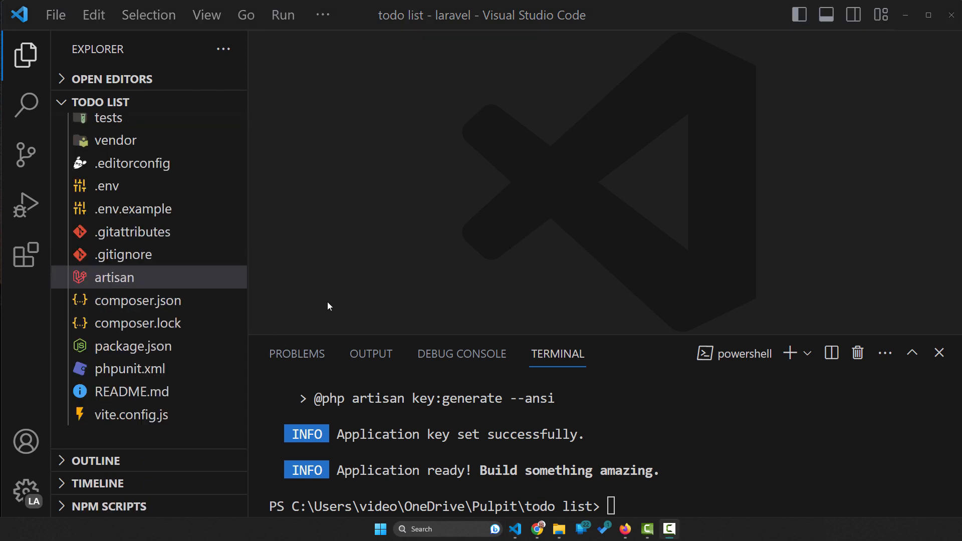
pyautogui.moveTo(537, 528)
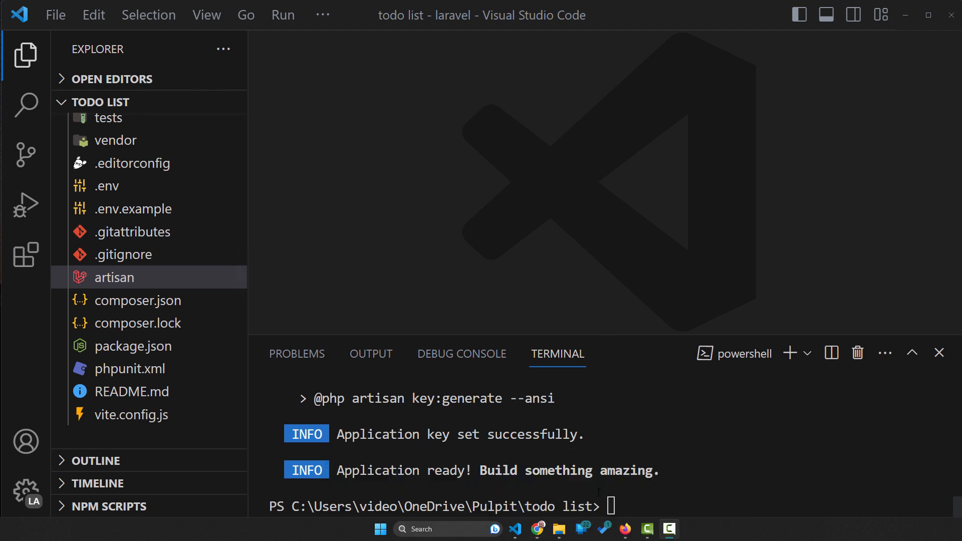
pyautogui.moveTo(624, 529)
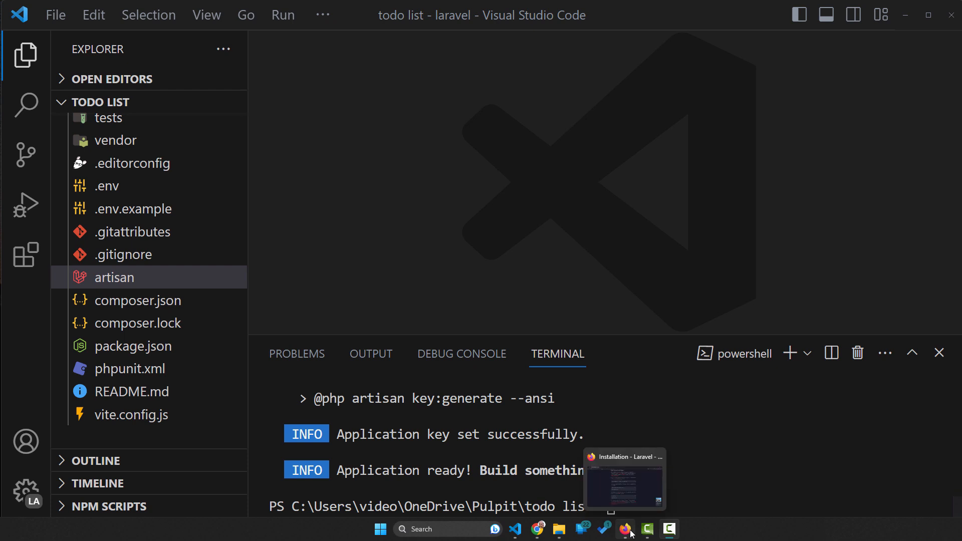
pyautogui.scroll(3)
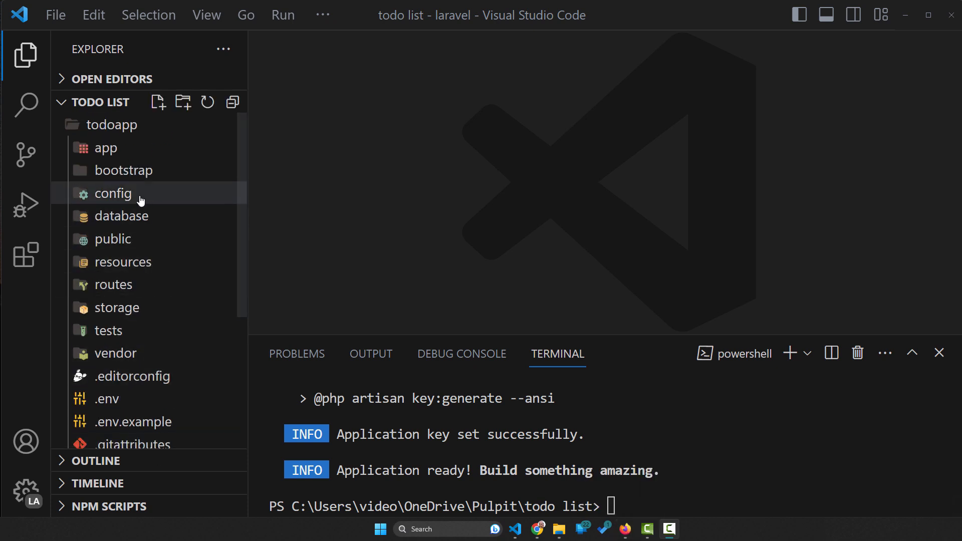
pyautogui.moveTo(624, 529)
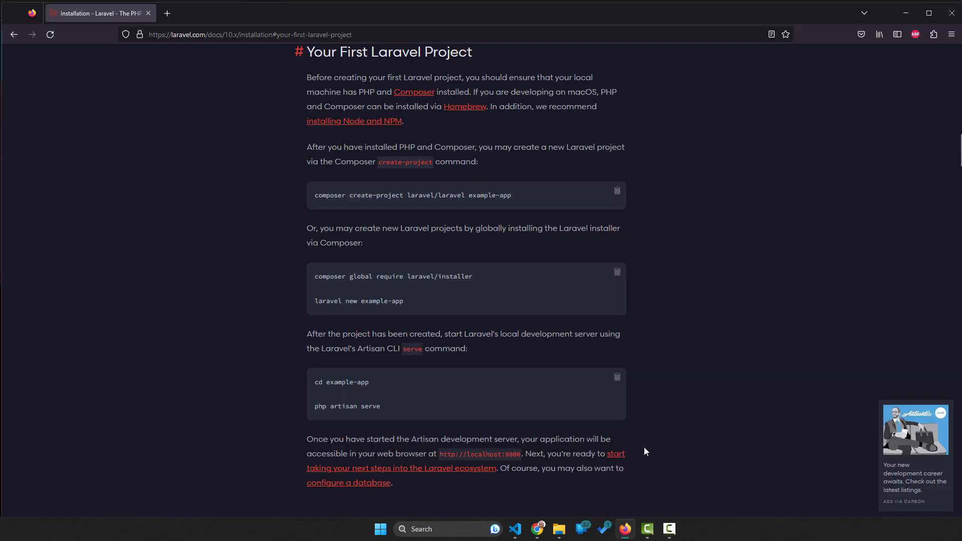
pyautogui.moveTo(691, 364)
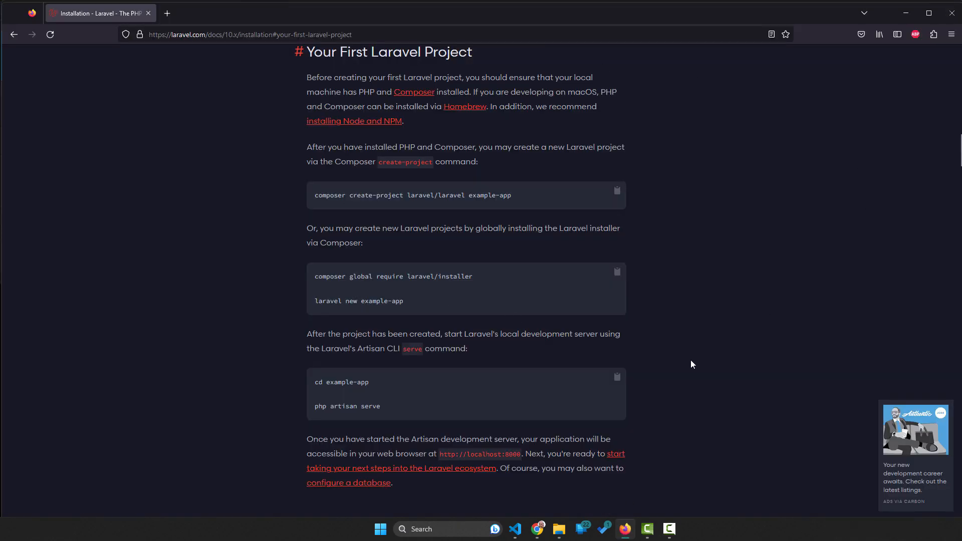